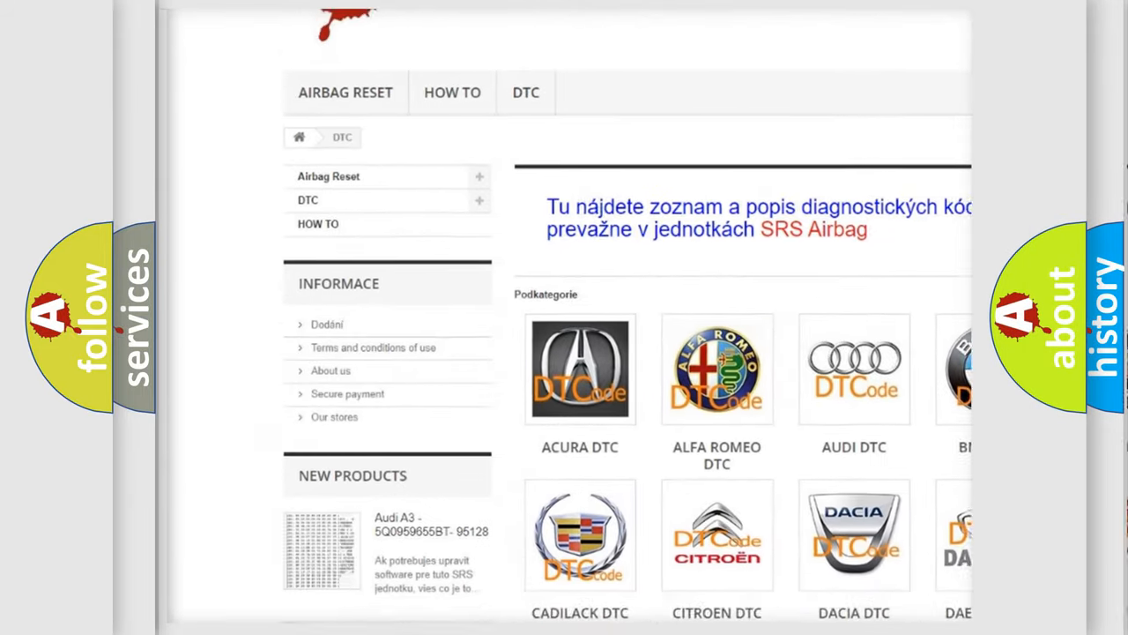
pyautogui.scroll(-3)
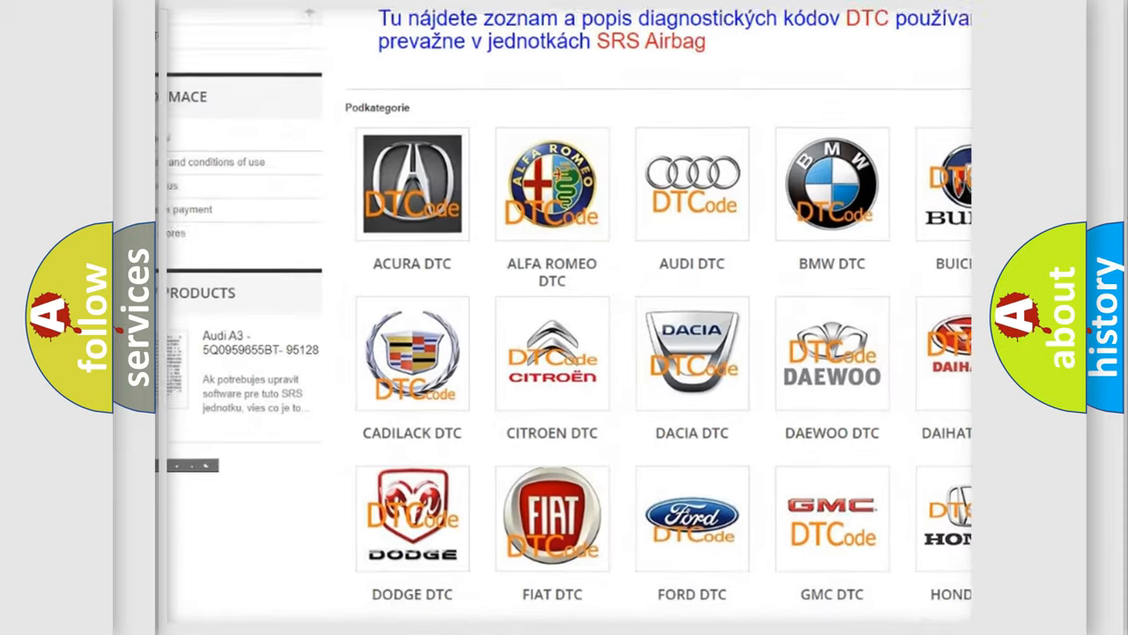
pyautogui.scroll(-3)
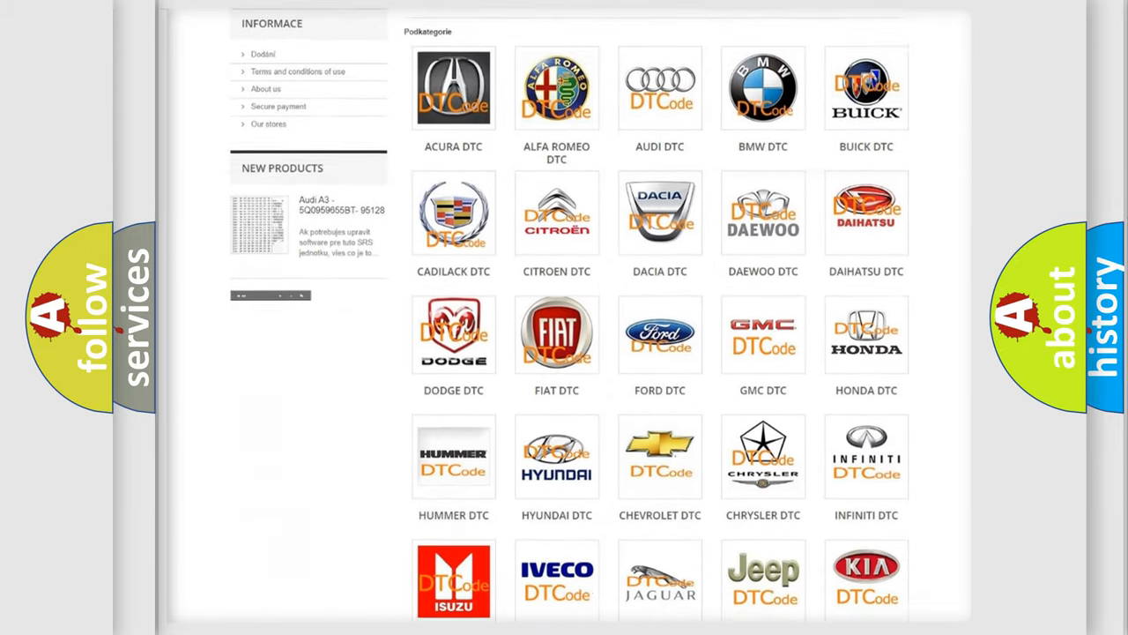
pyautogui.scroll(-3)
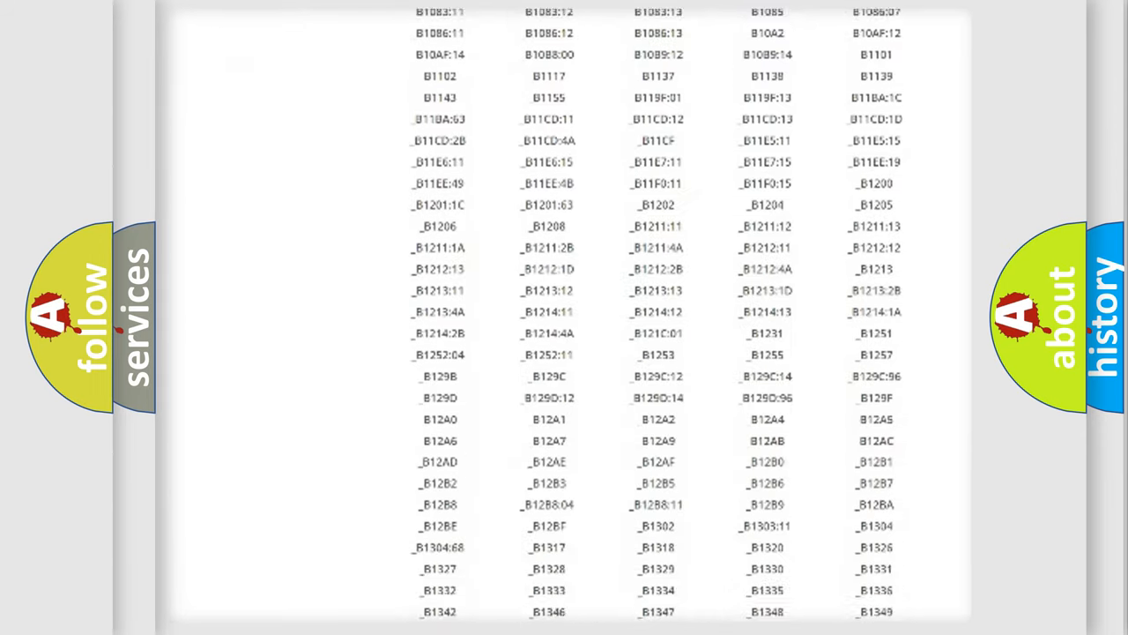
pyautogui.scroll(-3)
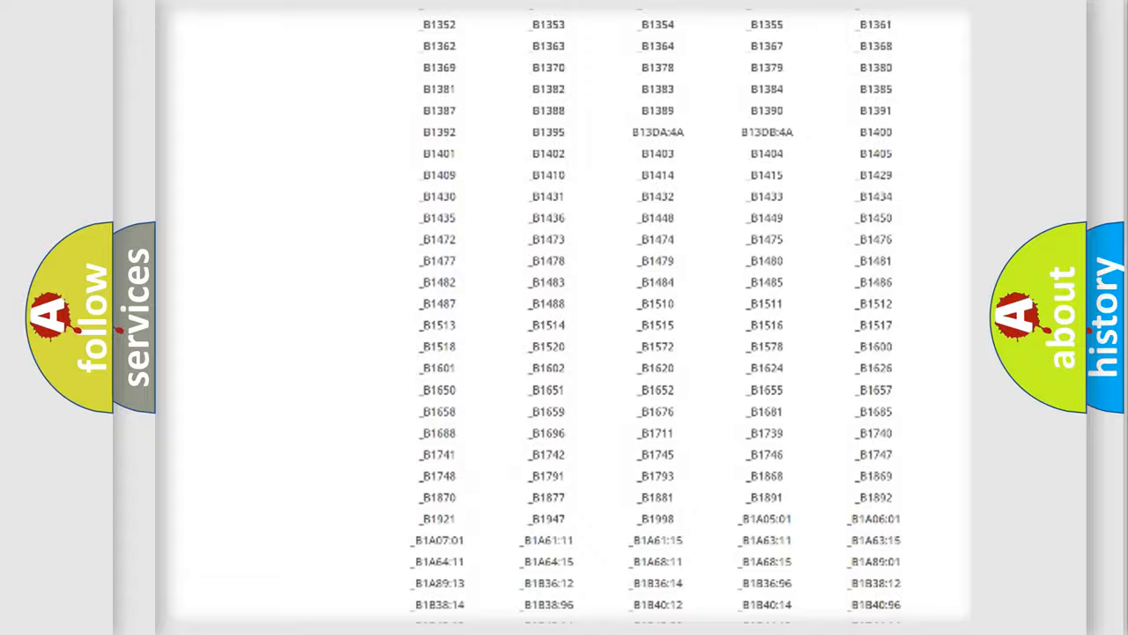